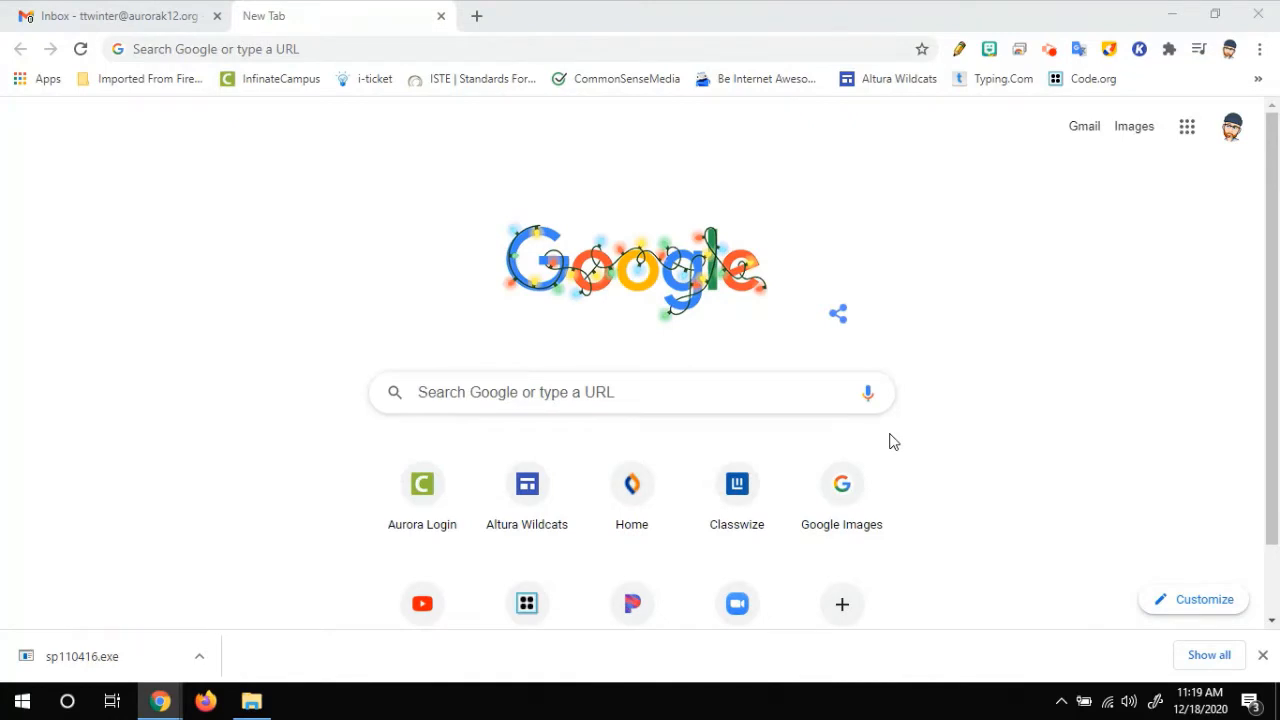
mouse_move(844, 430)
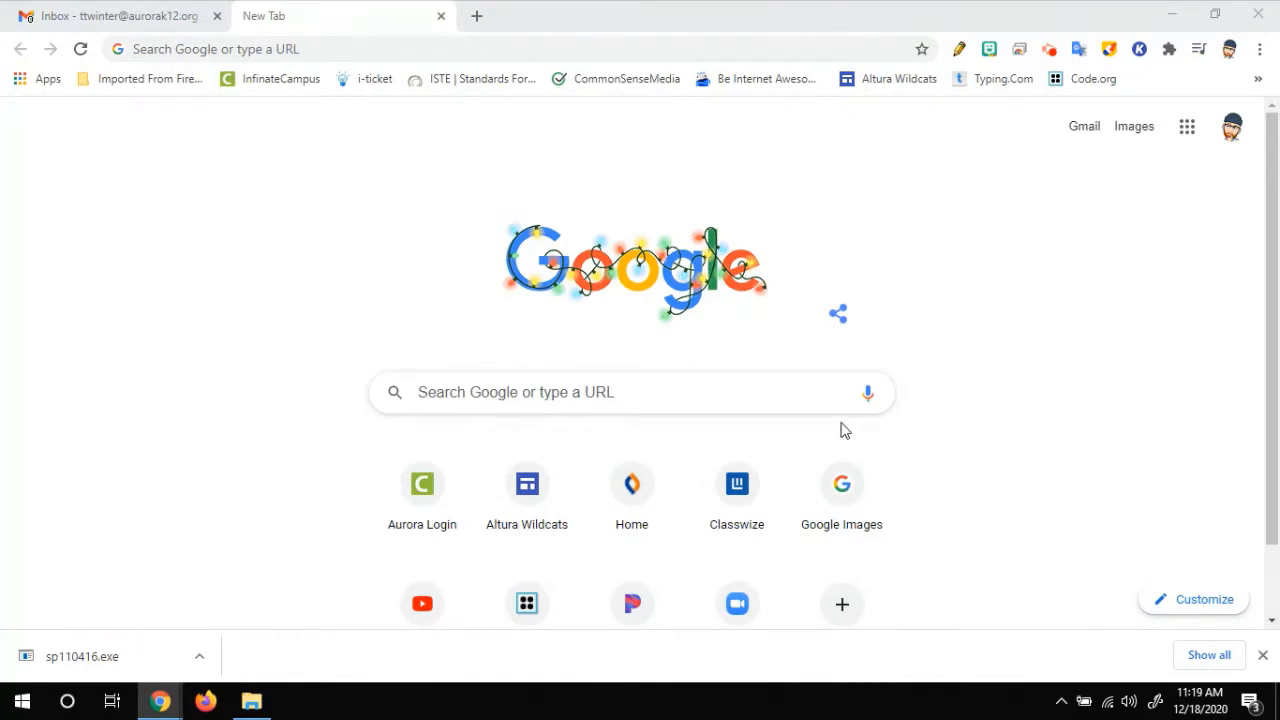
- Search Google for "hp image assistant" from the new tab page
click(630, 392)
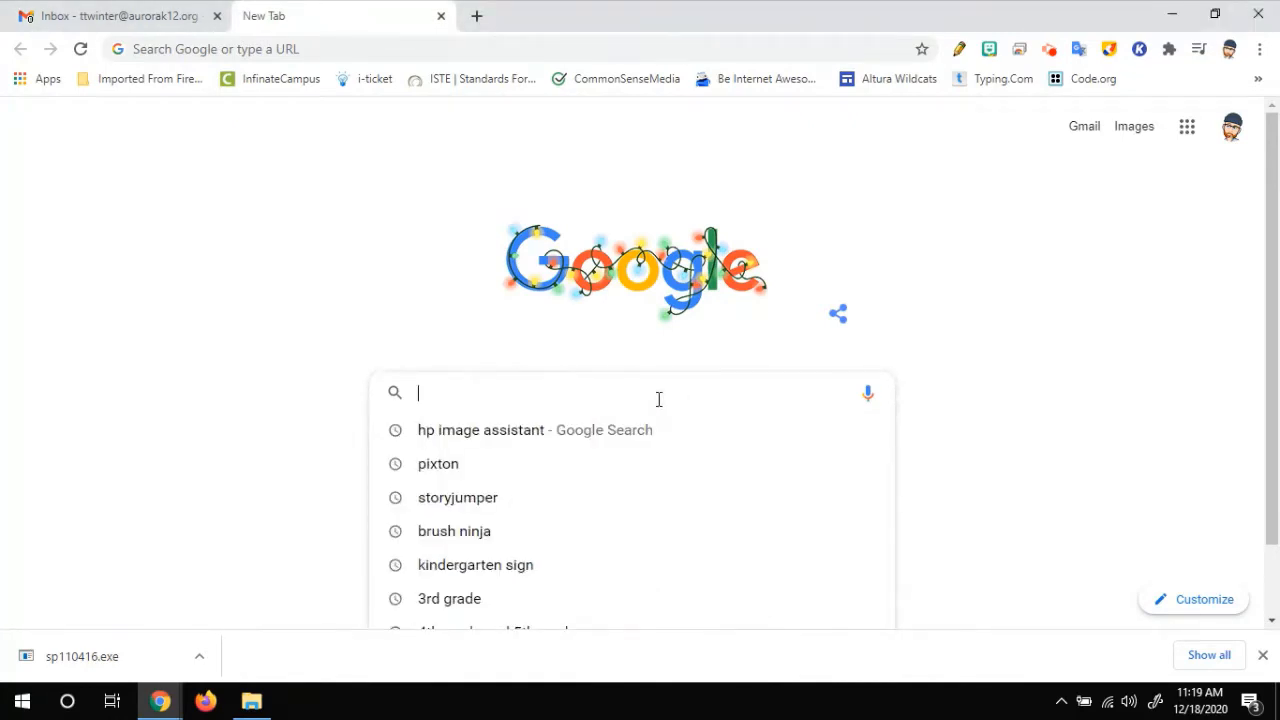
text(hp image assistant)
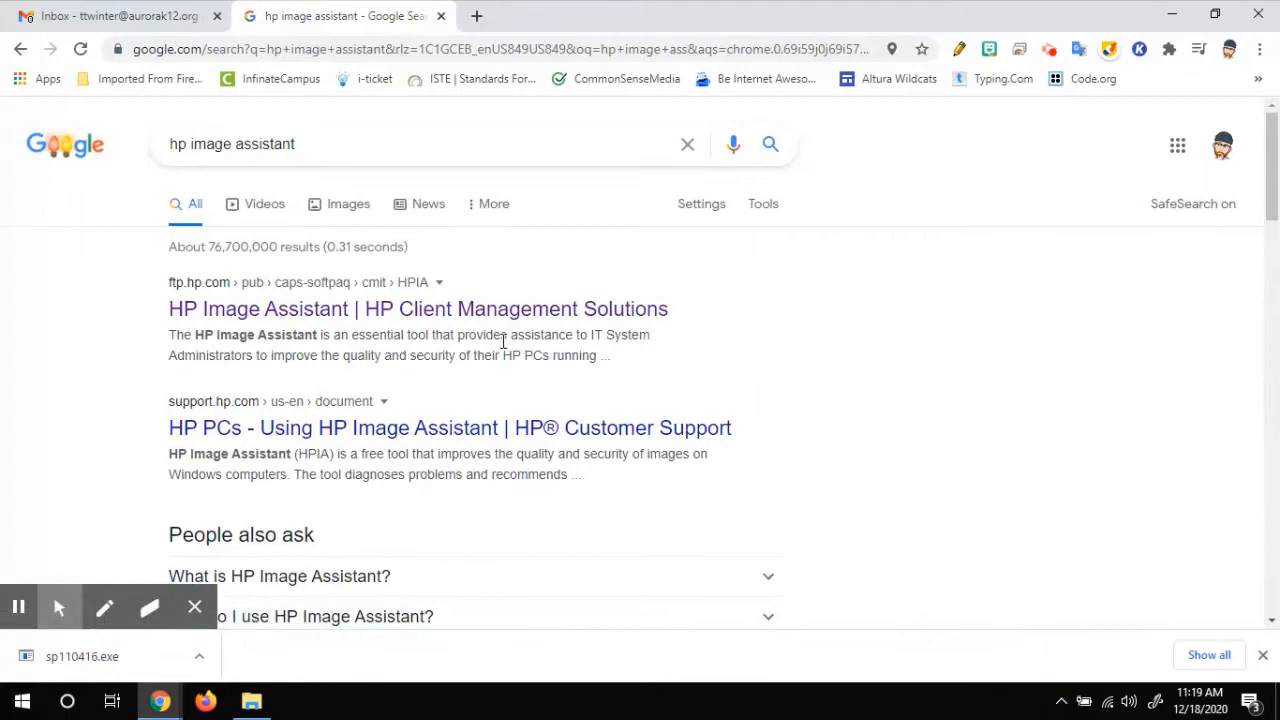
- Download the sp110416 SoftPaq from HP's ftp.hp.com page and launch the installer
click(418, 308)
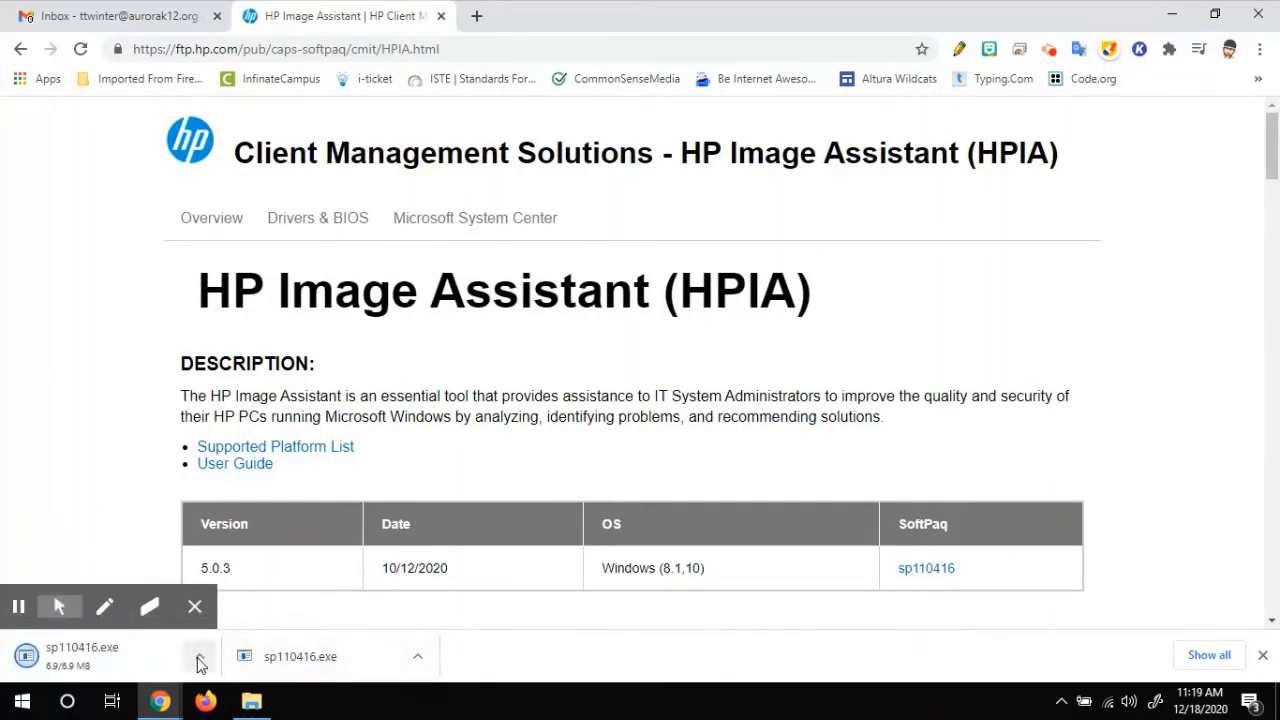
click(200, 656)
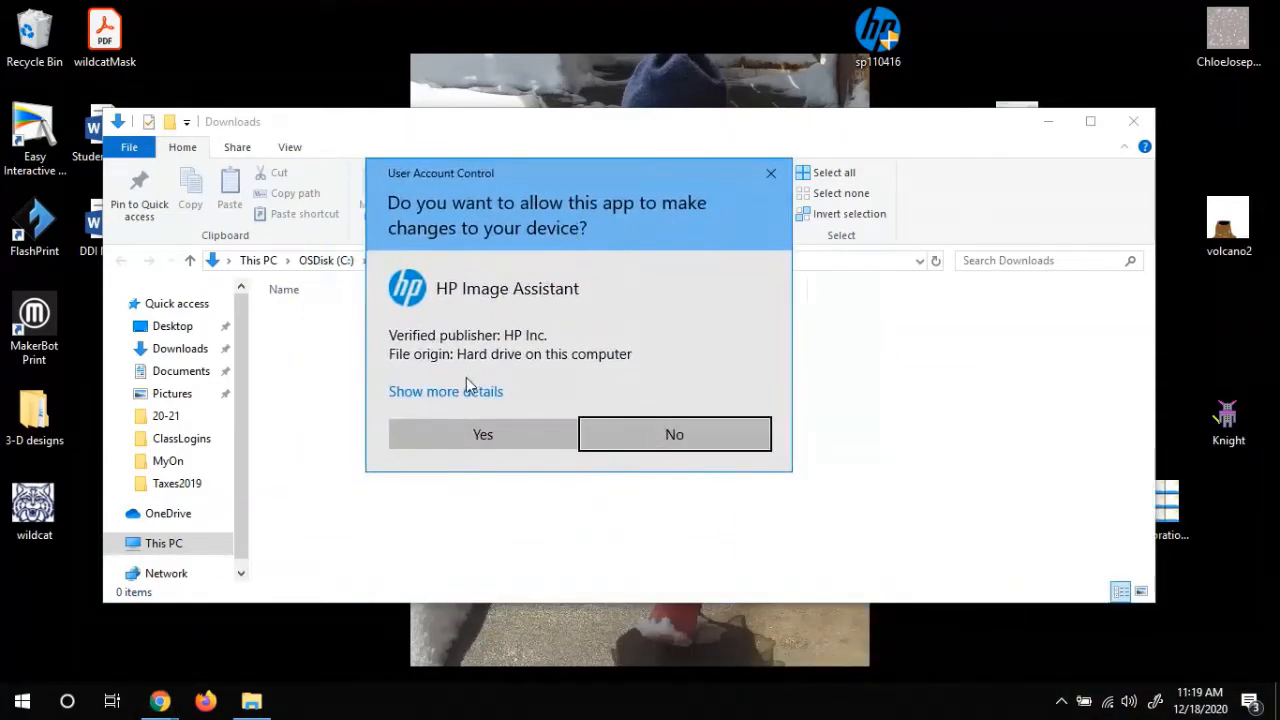
mouse_move(444, 390)
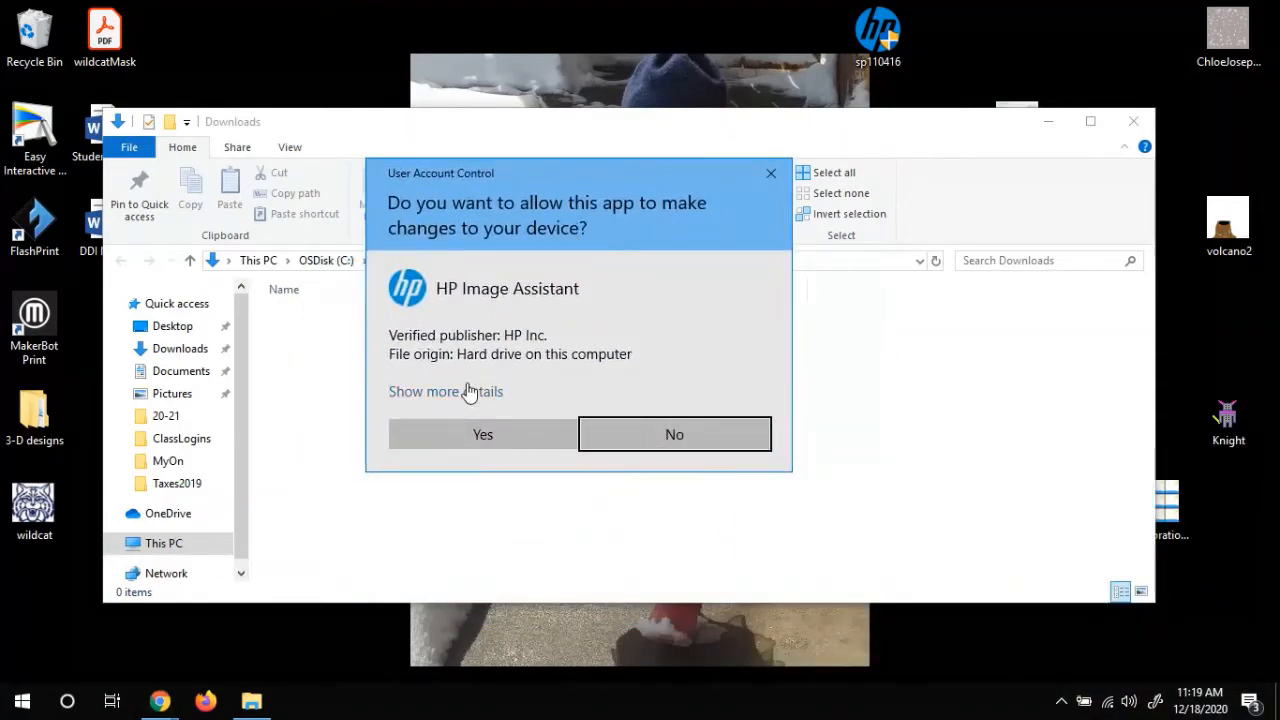
- Allow changes via UAC, accept the license terms, and extract to the default folder
click(484, 434)
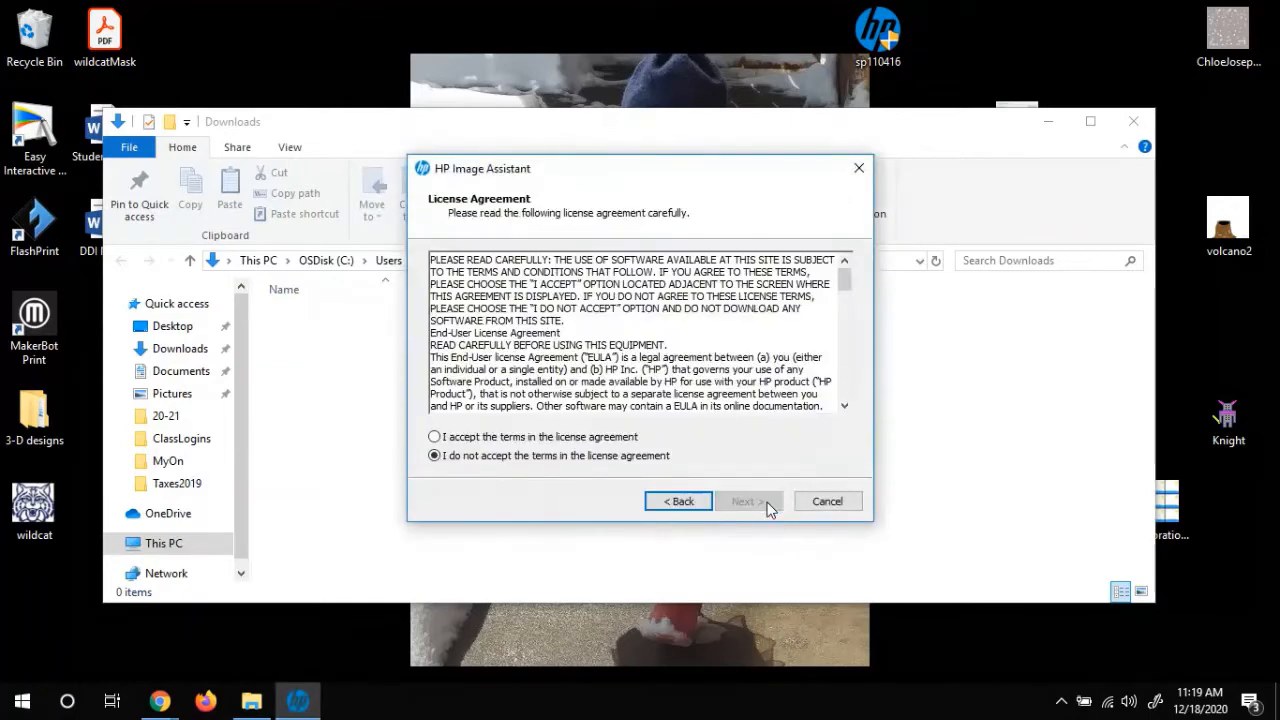
click(748, 500)
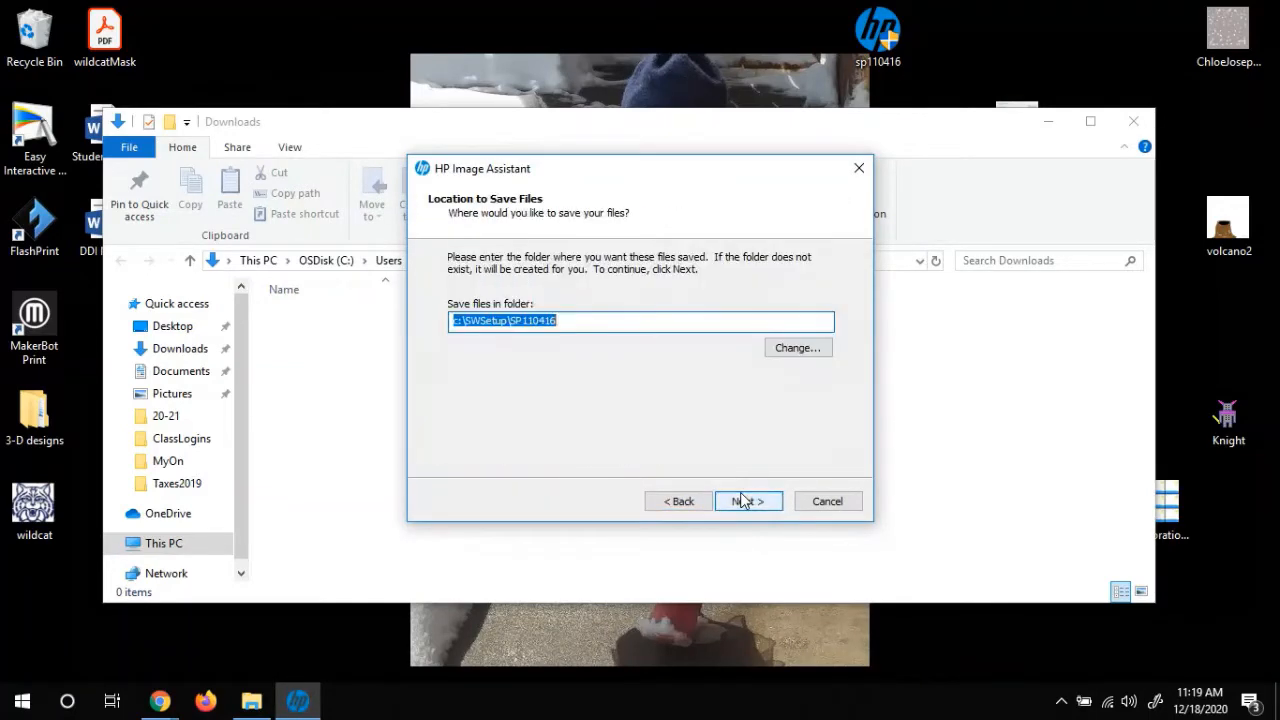
click(748, 500)
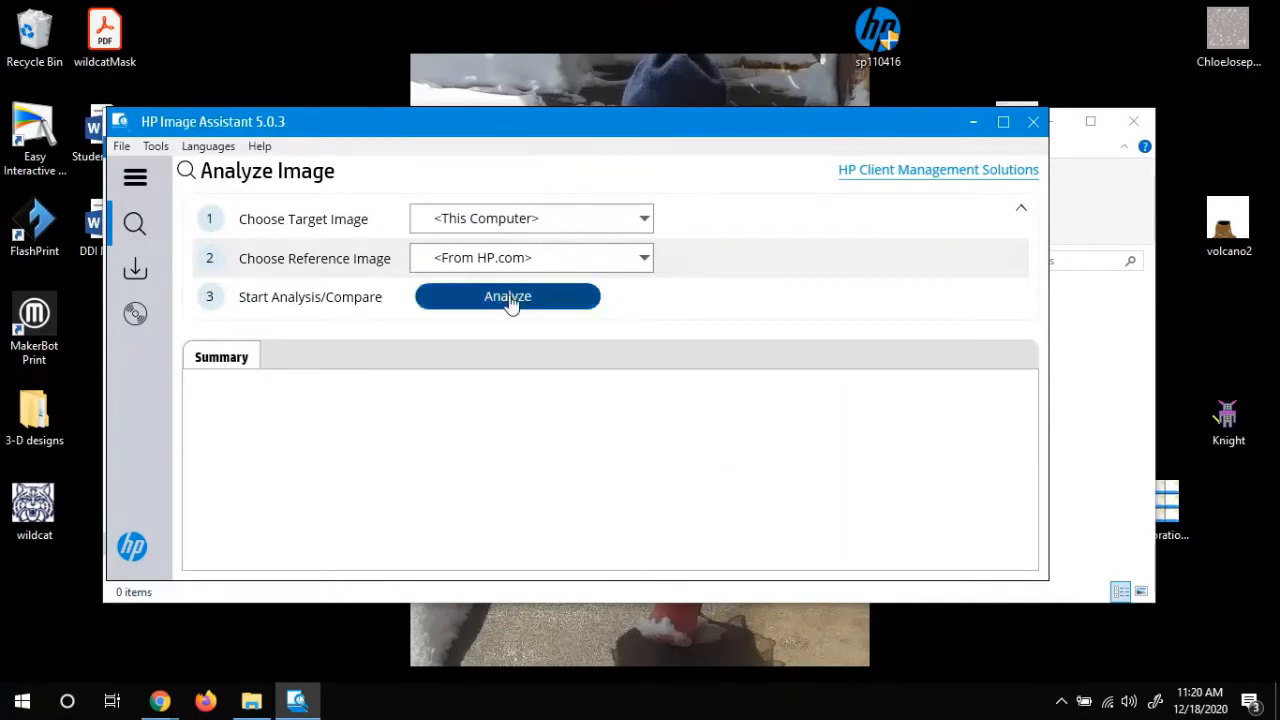
- Analyze This Computer against the reference image From HP.com
click(508, 296)
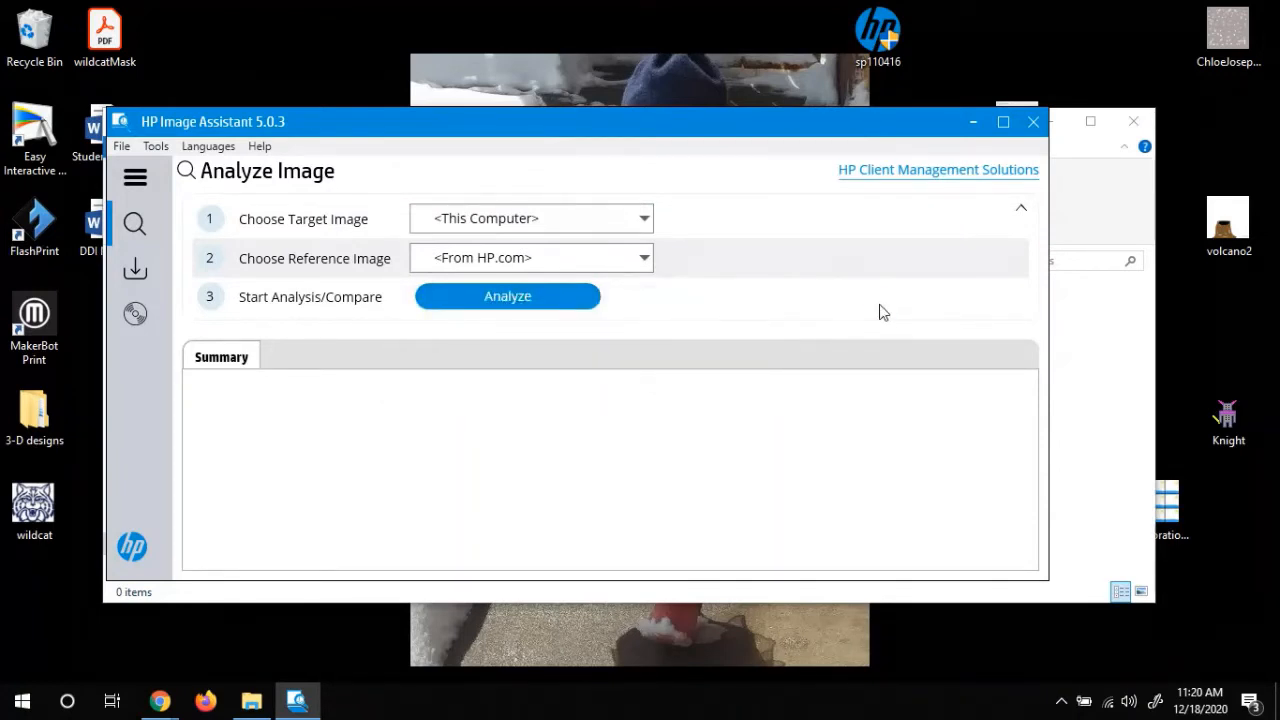
click(508, 296)
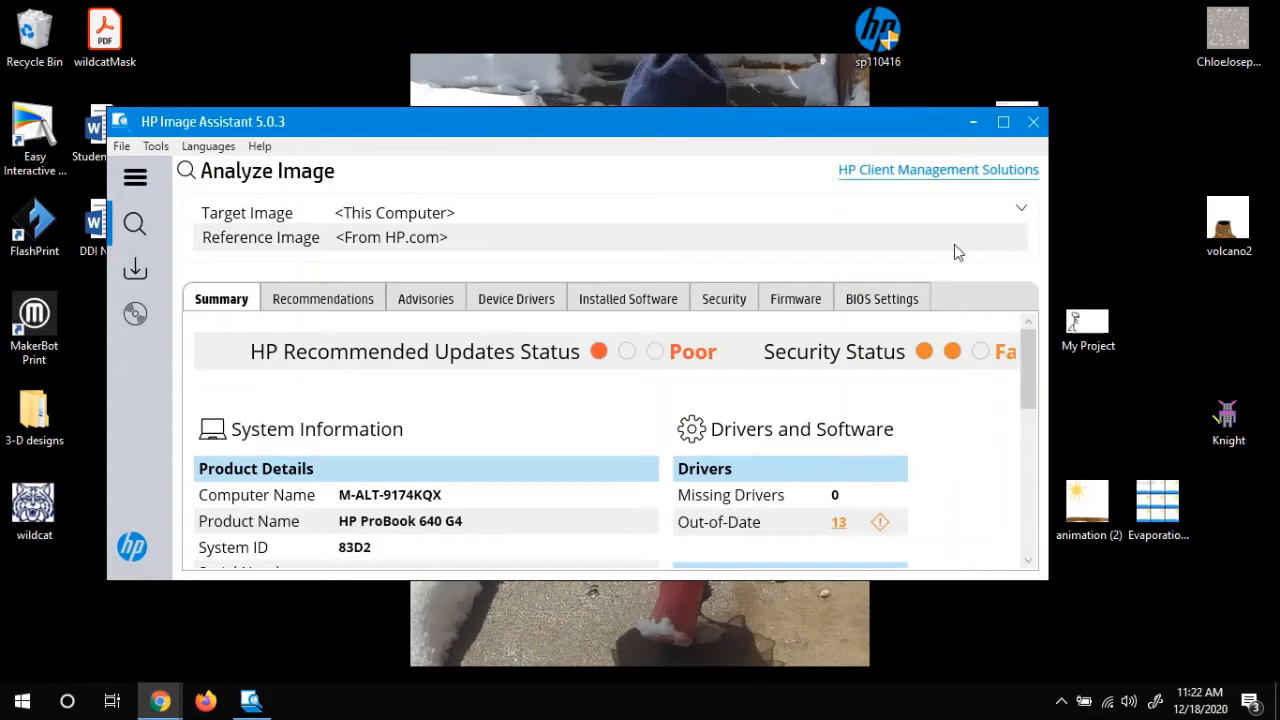
- Maximize the window to show the full Summary tab
click(1002, 122)
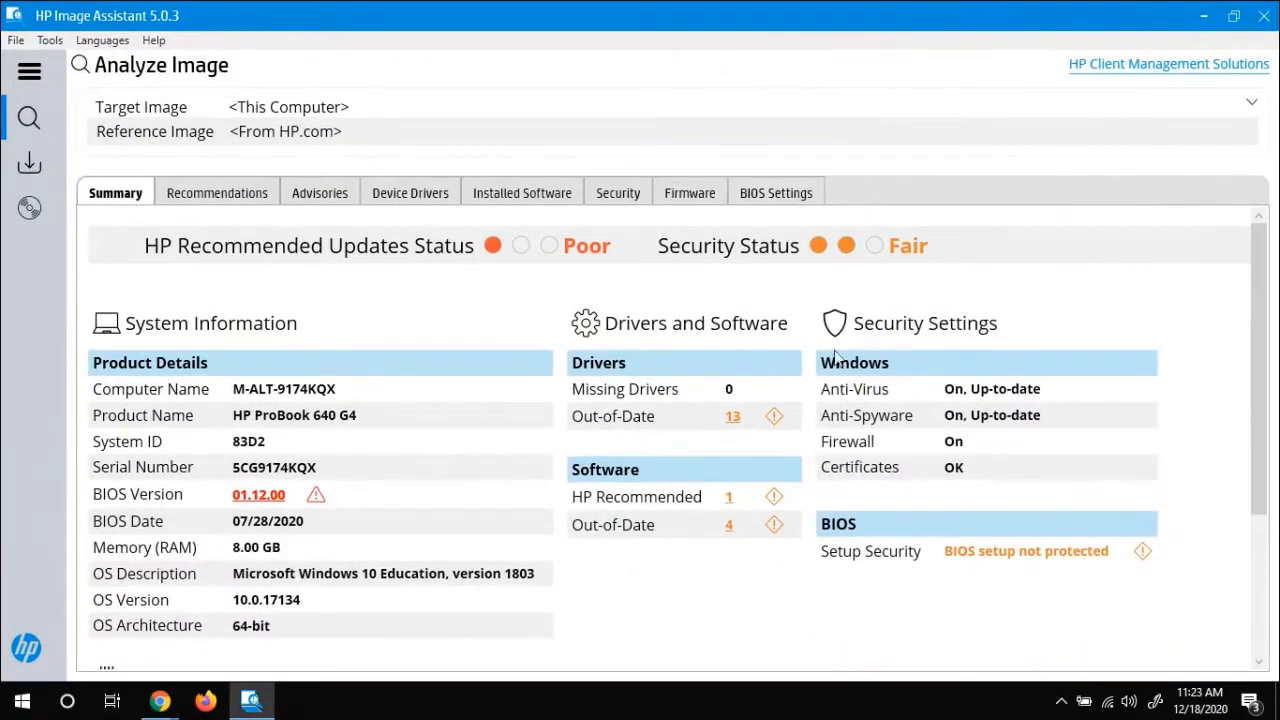
mouse_move(568, 264)
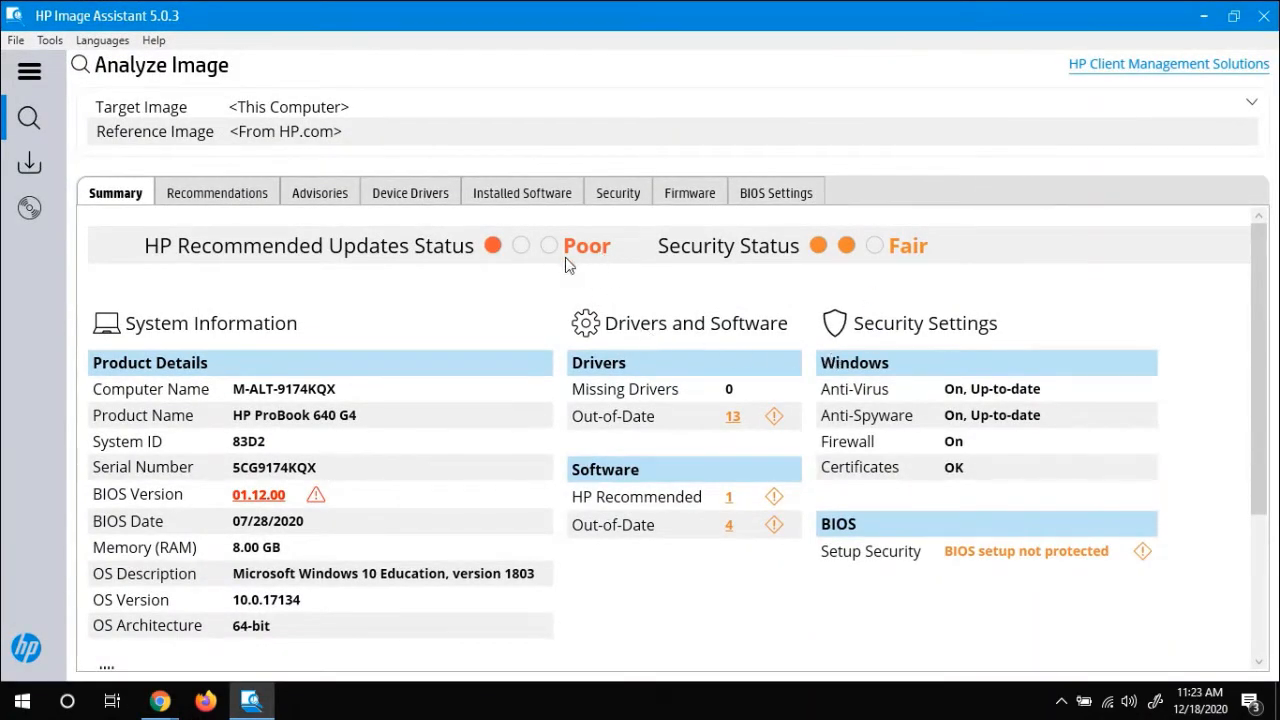
mouse_move(240, 250)
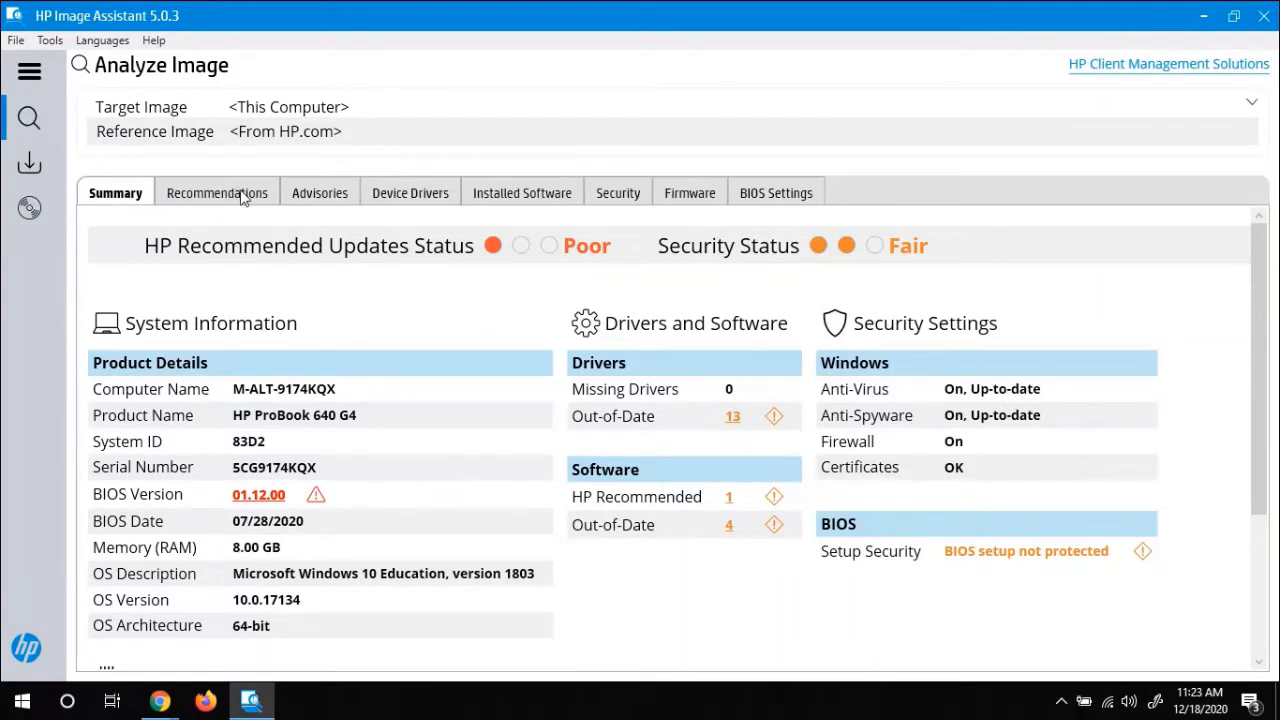
- Show all recommended updates and start Download (19) for every selected item
click(216, 192)
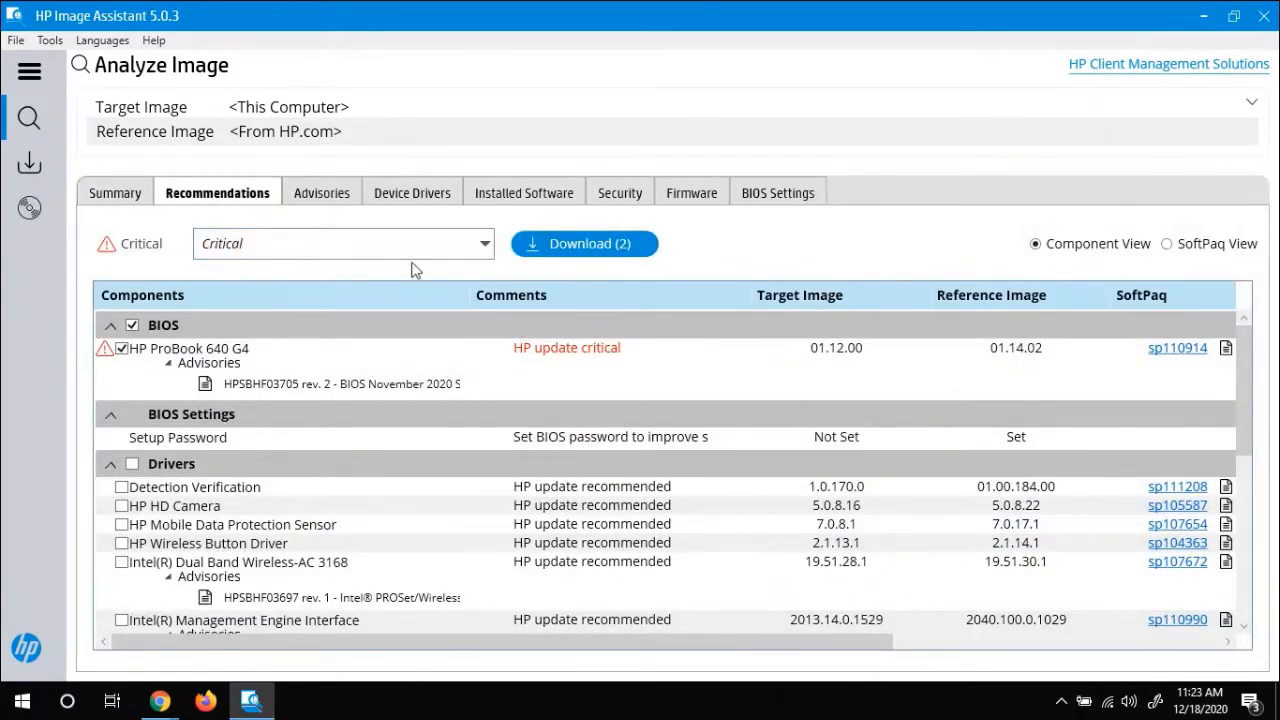
mouse_move(296, 270)
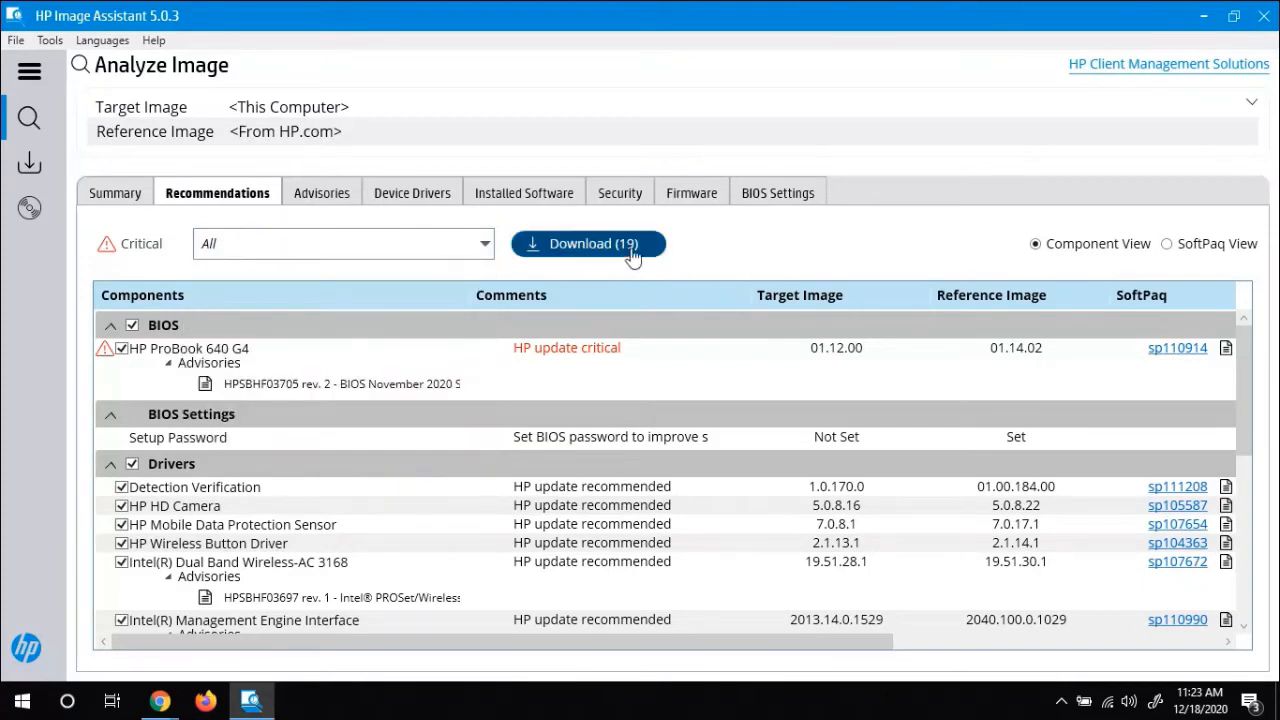
mouse_move(640, 268)
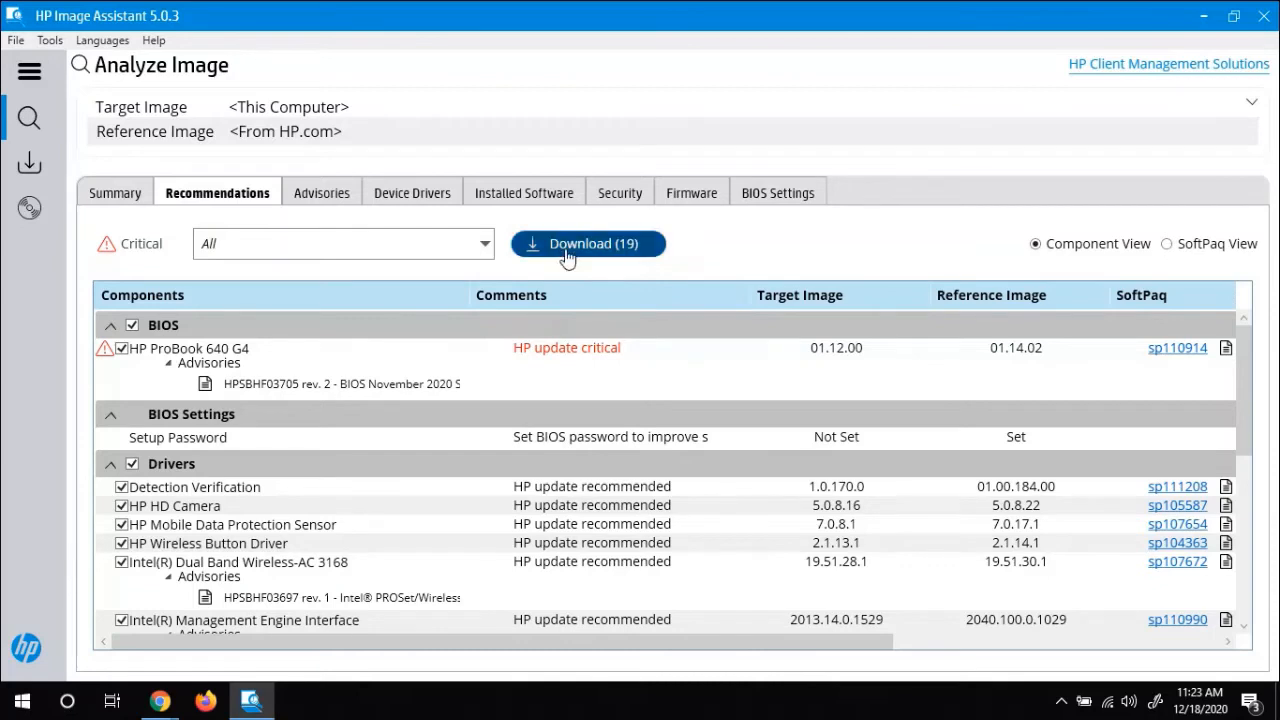
click(588, 244)
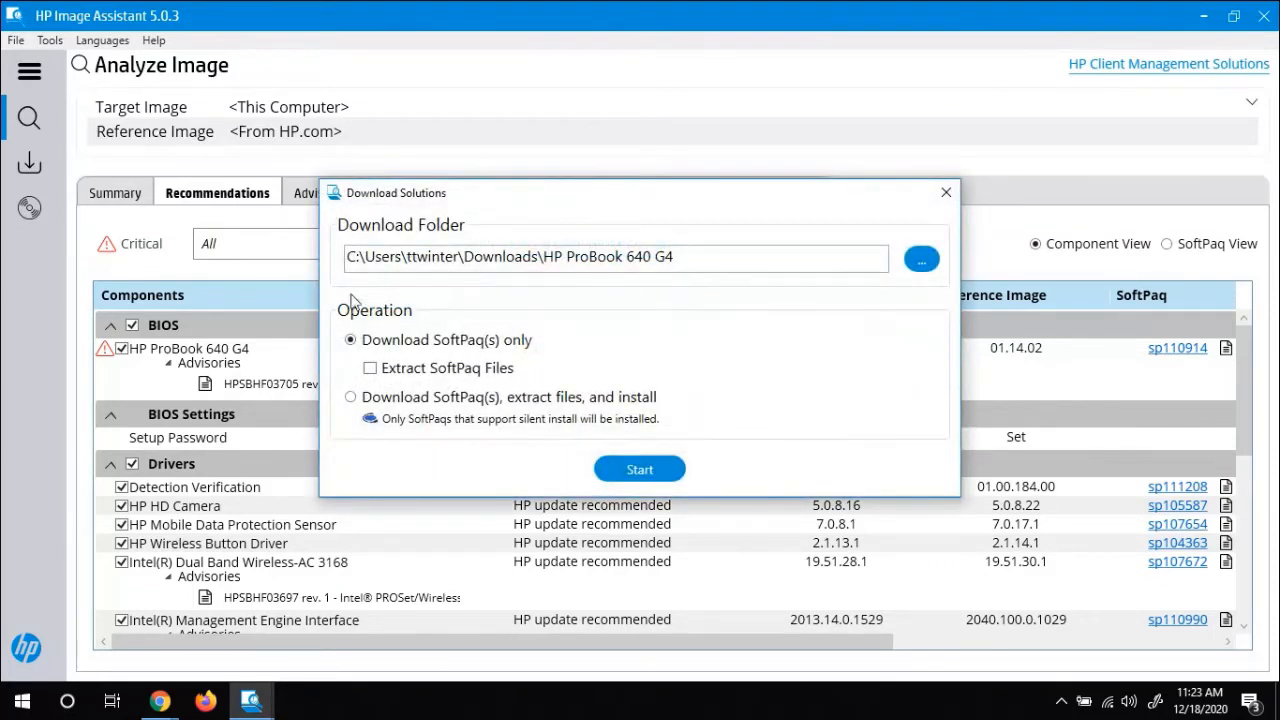
mouse_move(398, 458)
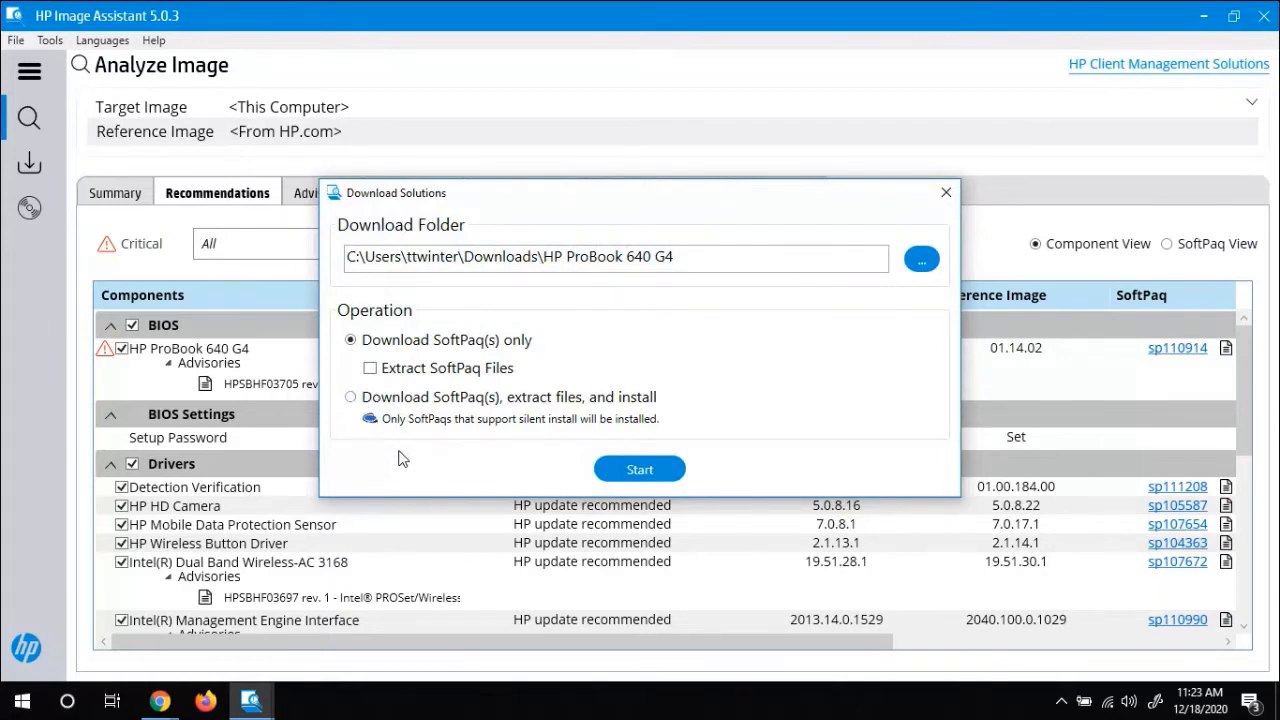
mouse_move(490, 418)
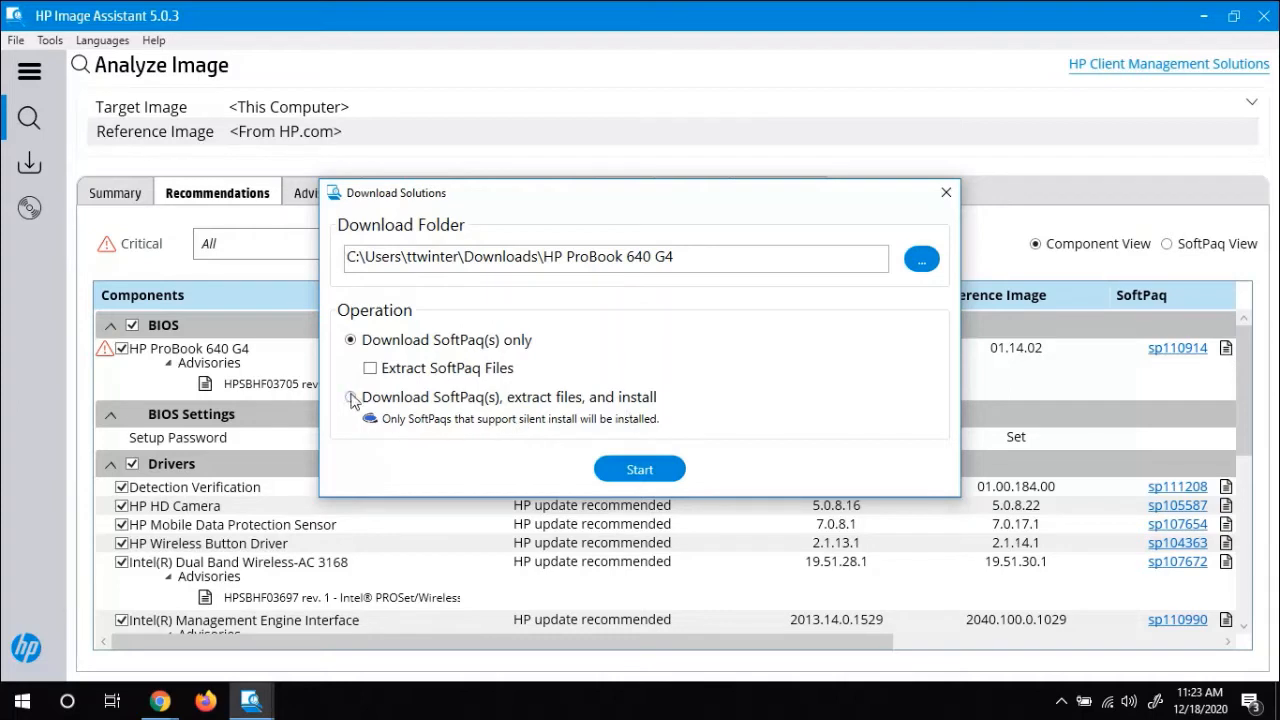
- Choose 'Download SoftPaq(s), extract files, and install' and start the installation
click(640, 468)
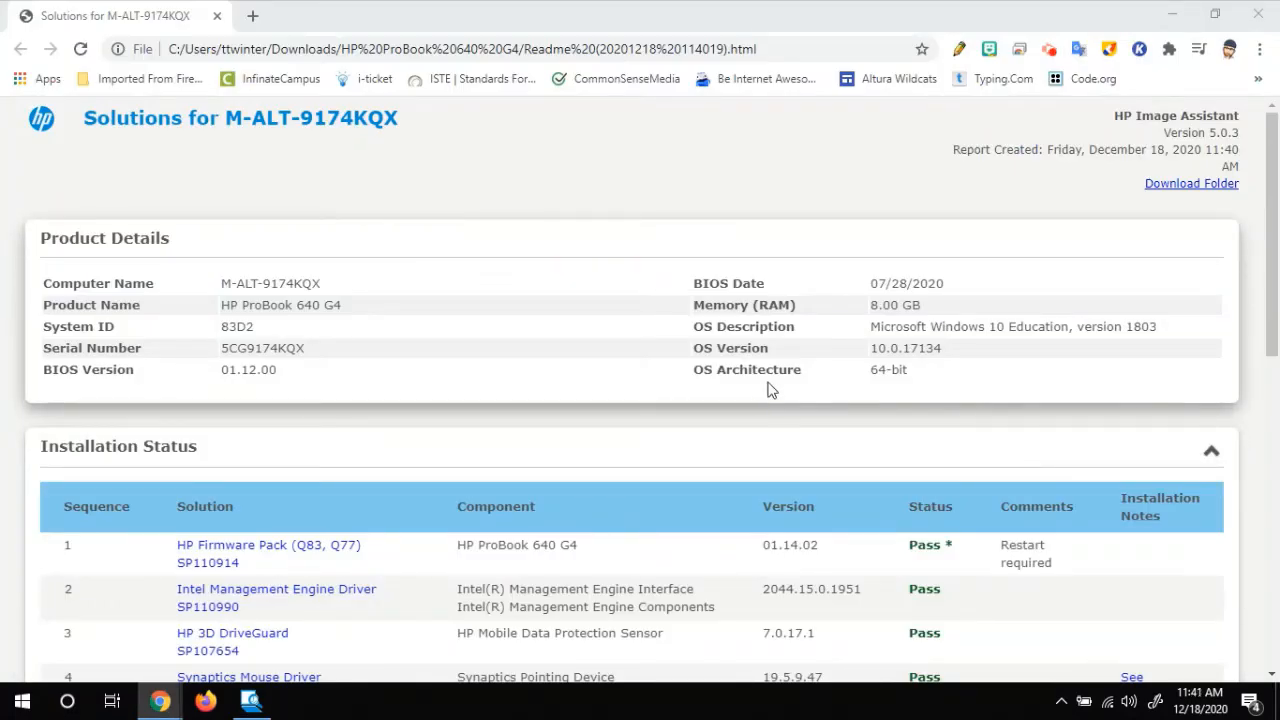
scroll(down, 3)
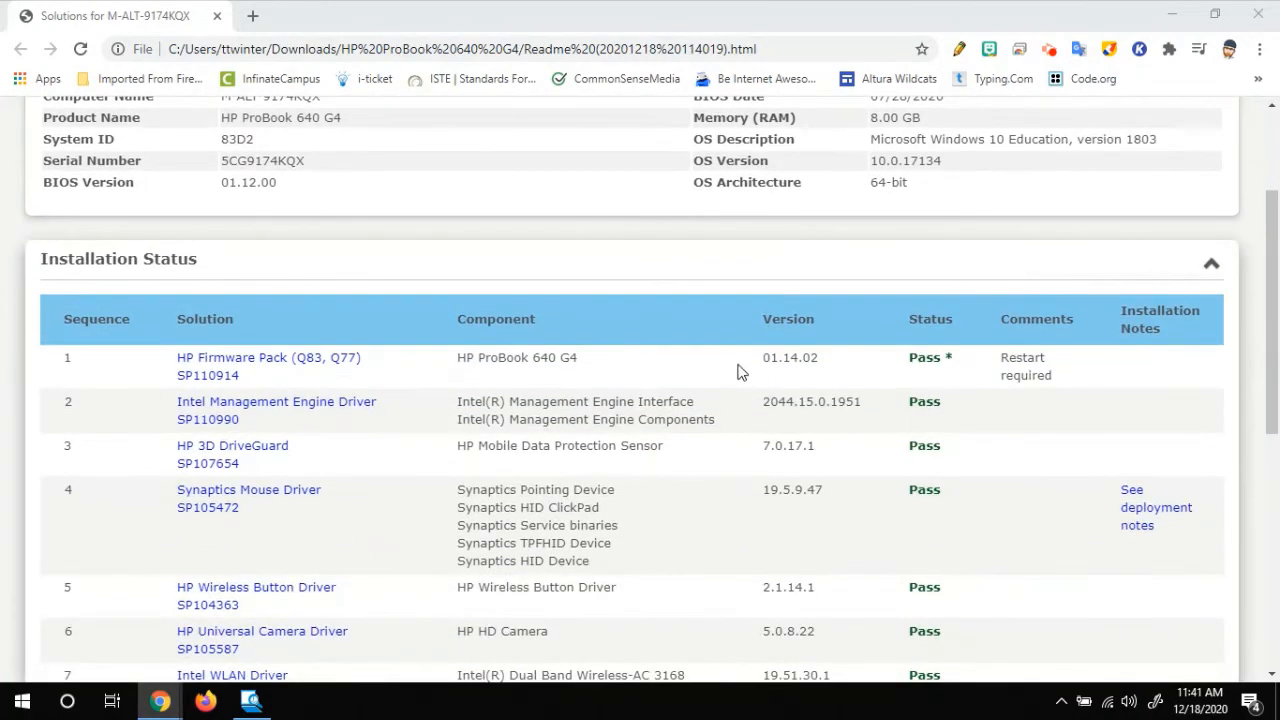
scroll(down, 3)
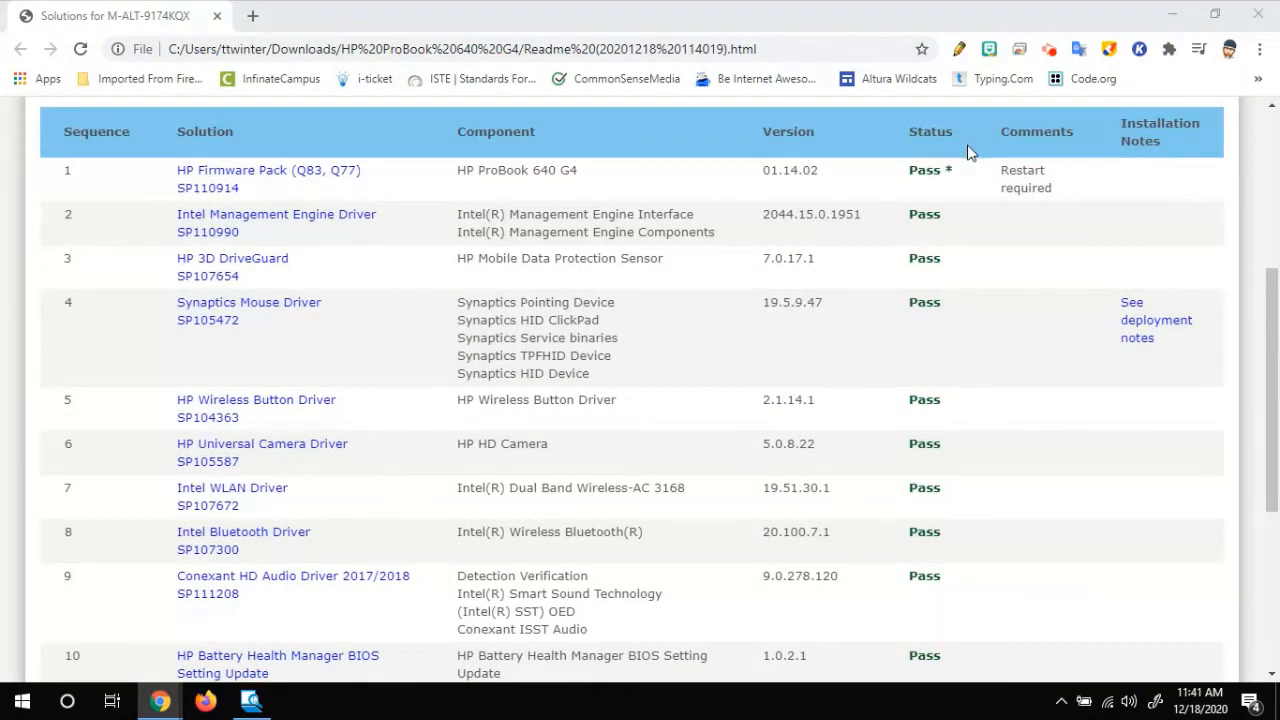
scroll(down, 3)
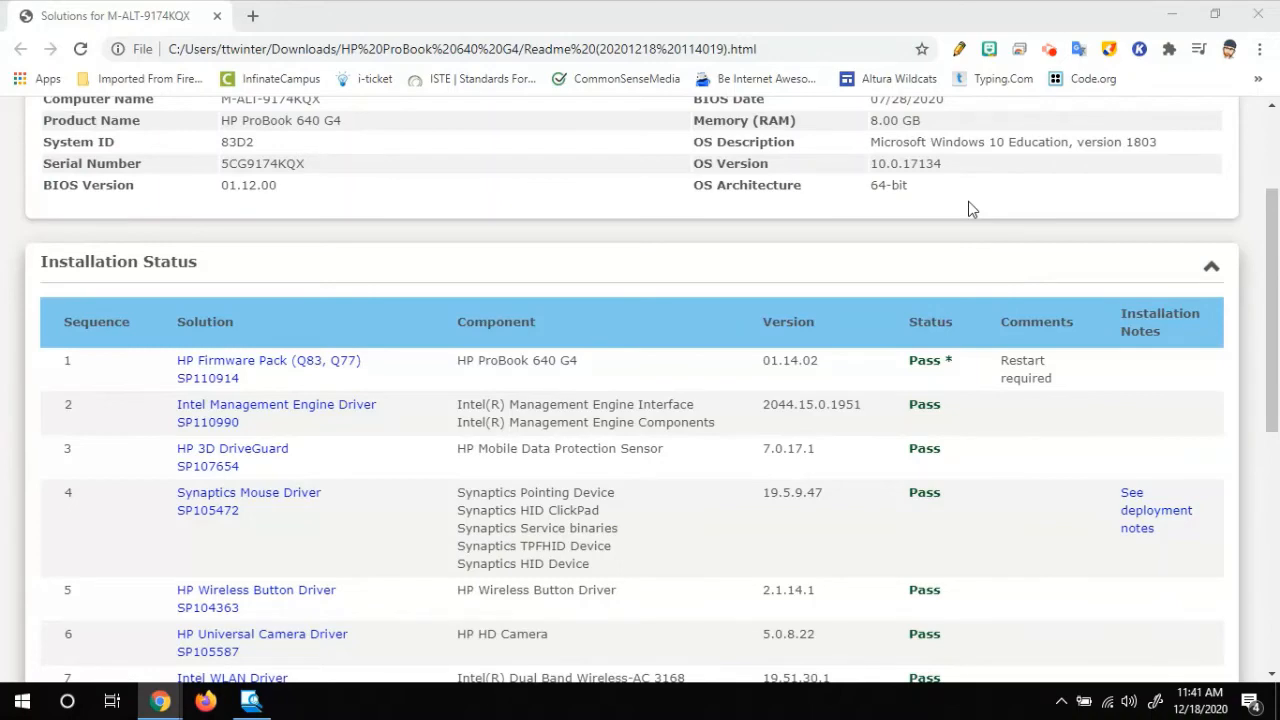
scroll(down, 3)
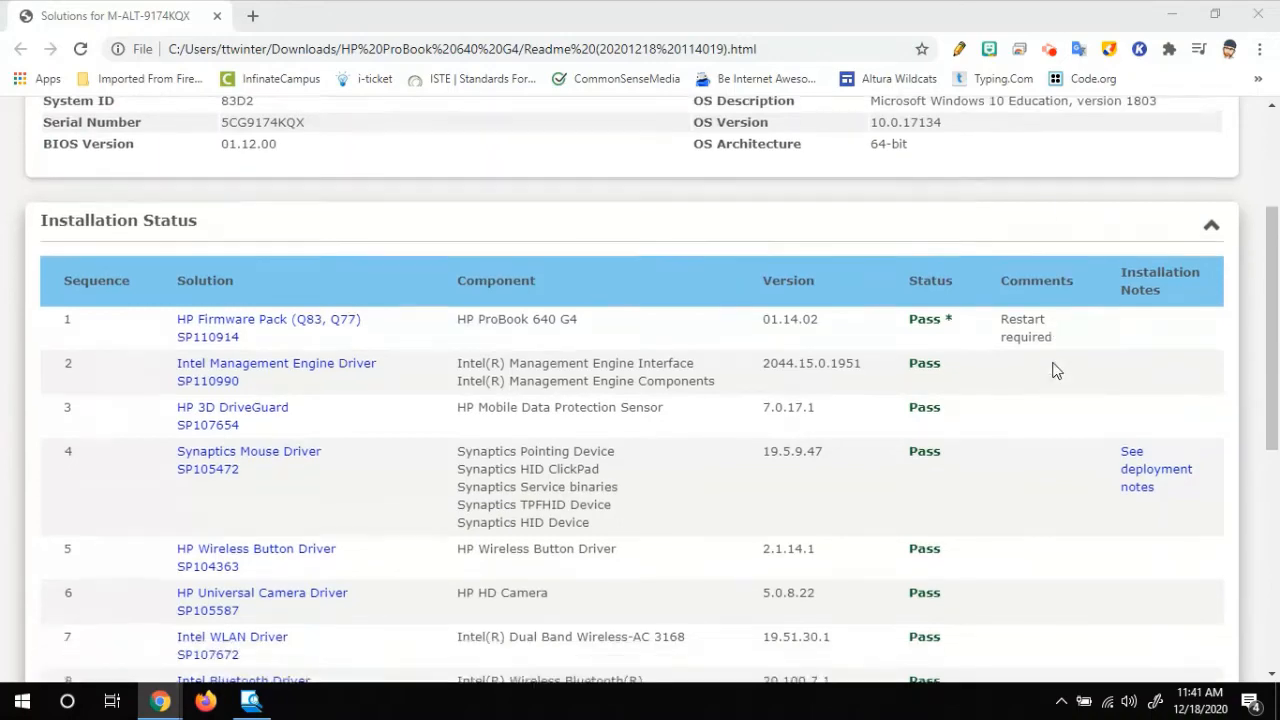